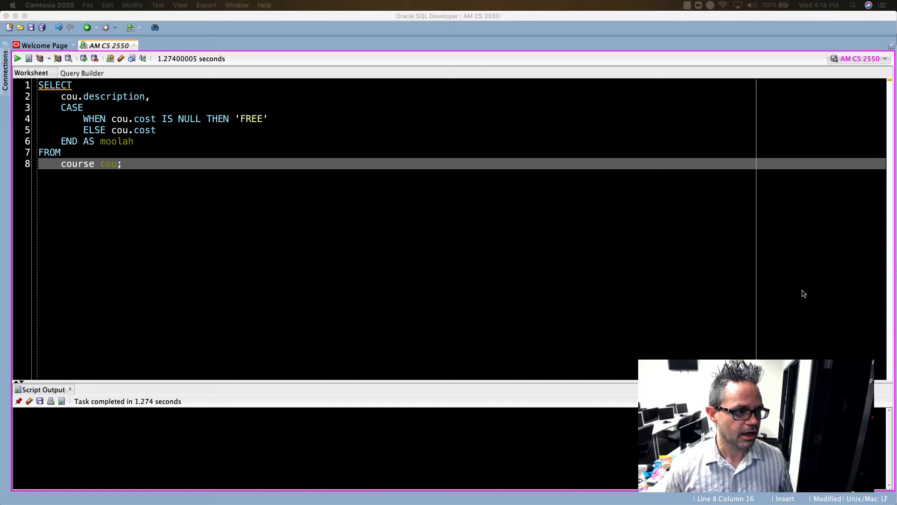
mouse_move(252, 160)
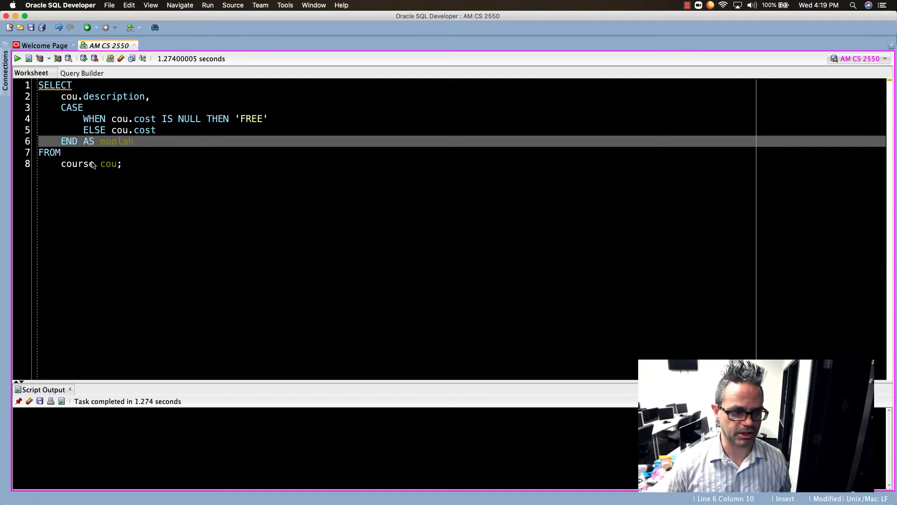
Step: Run the course CASE query, hitting ORA-00932 inconsistent datatypes, and dismiss the reconnect notice
left_click(29, 58)
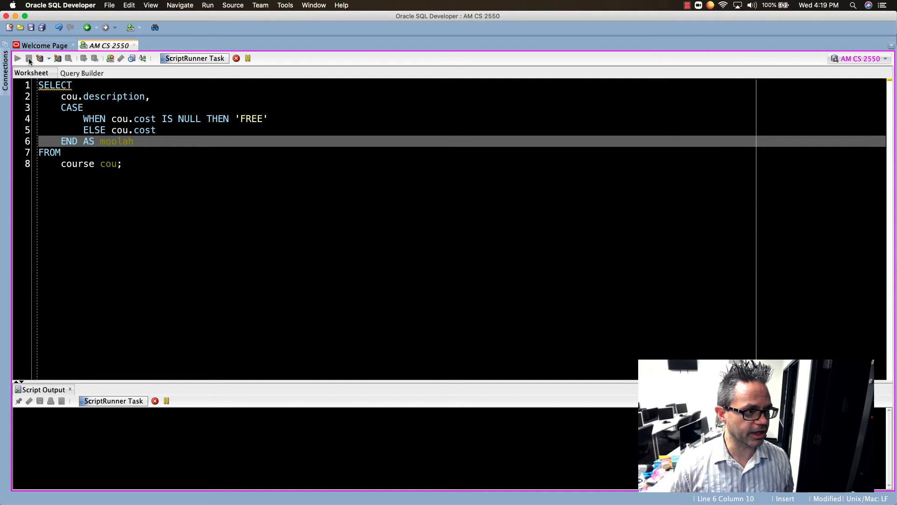
left_click(29, 58)
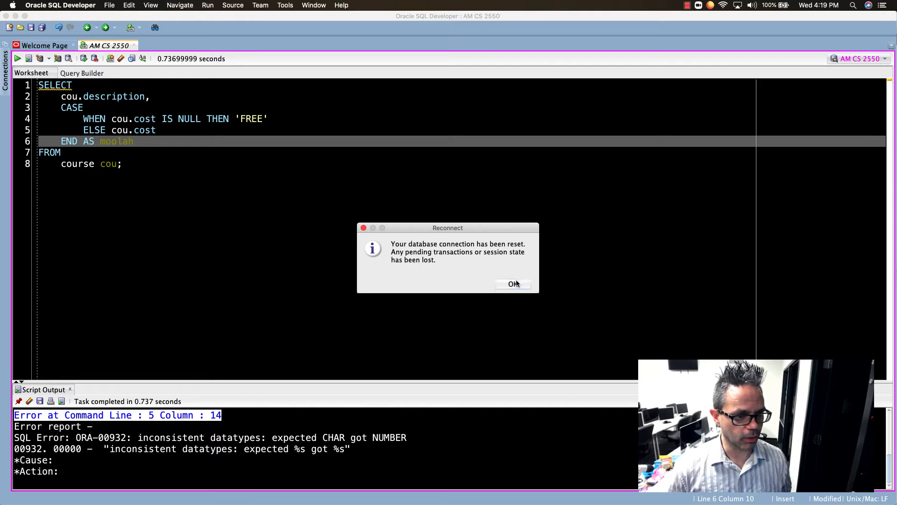
left_click(513, 284)
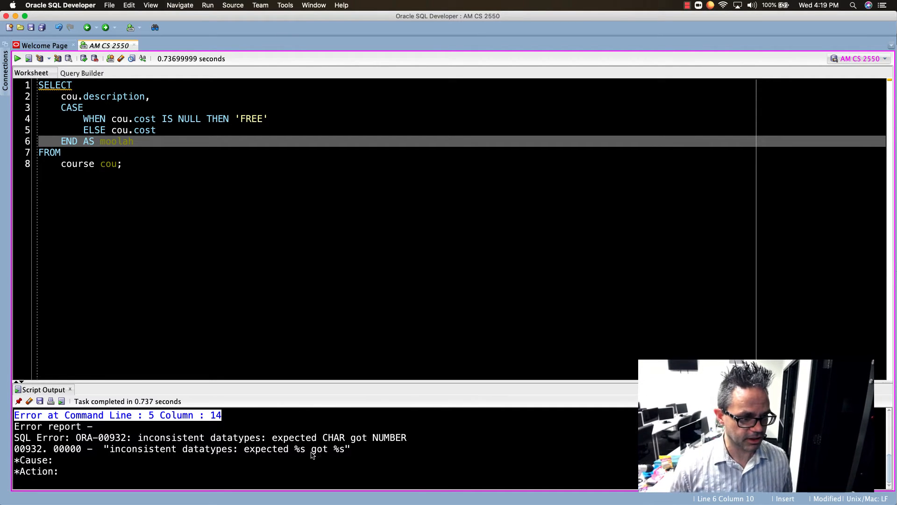
mouse_move(393, 456)
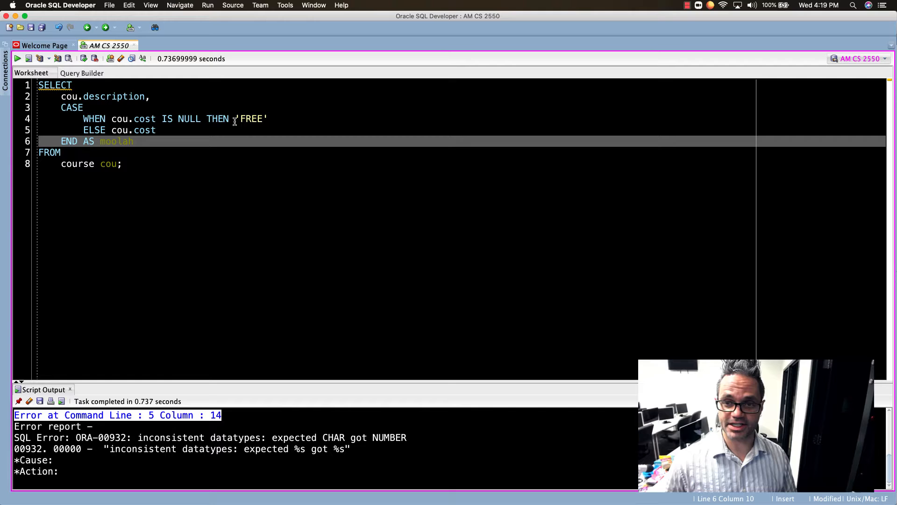
mouse_move(176, 145)
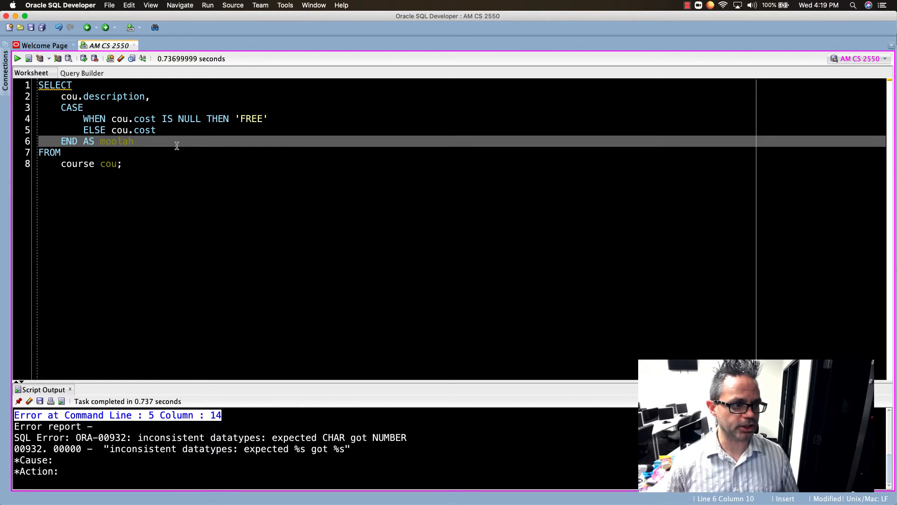
mouse_move(241, 119)
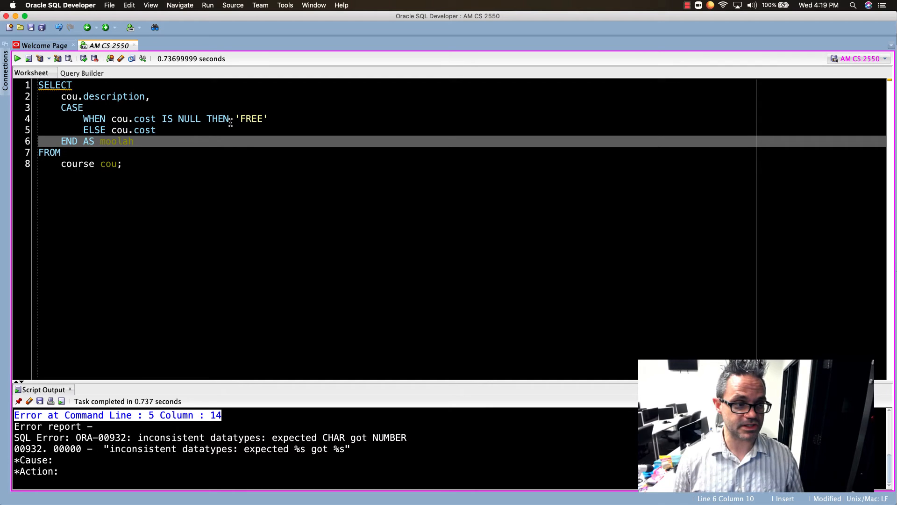
mouse_move(247, 126)
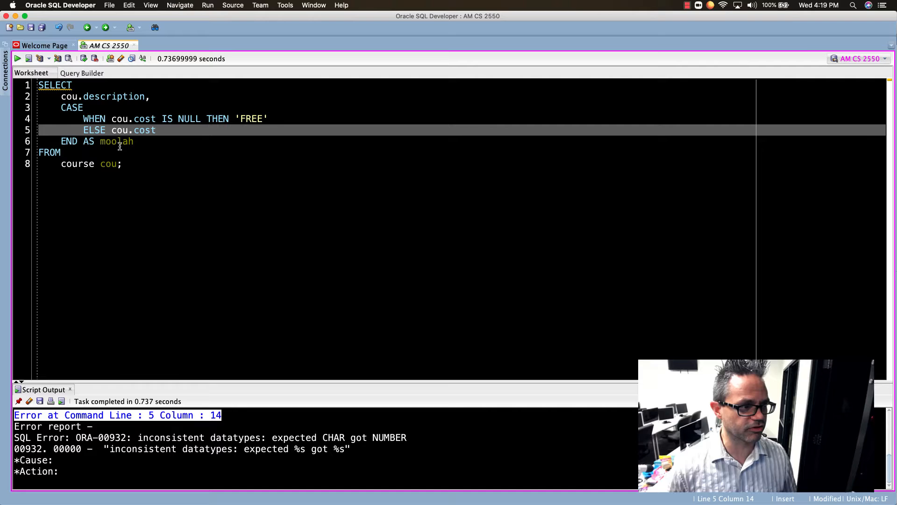
Step: Wrap the ELSE cost as TO_CHAR(cou.cost) and run, returning 30 courses with costs or FREE
type("TO")
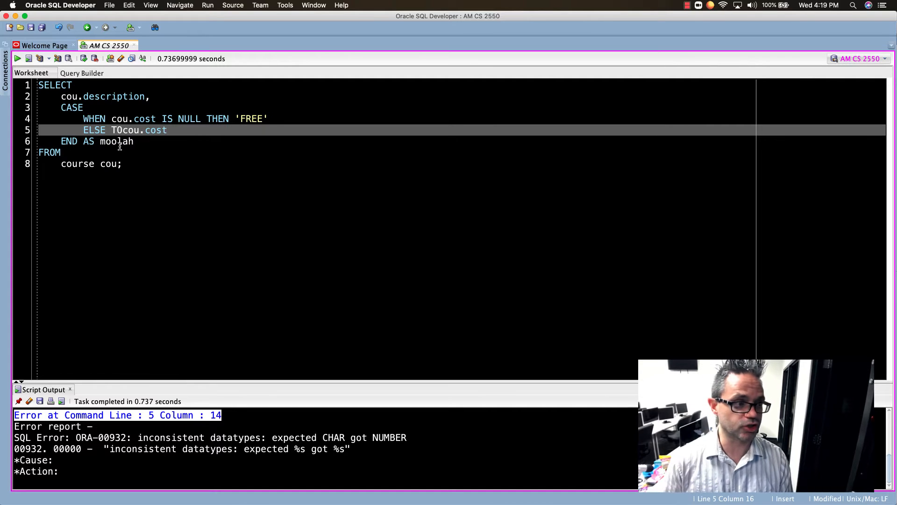
type("_CHAR")
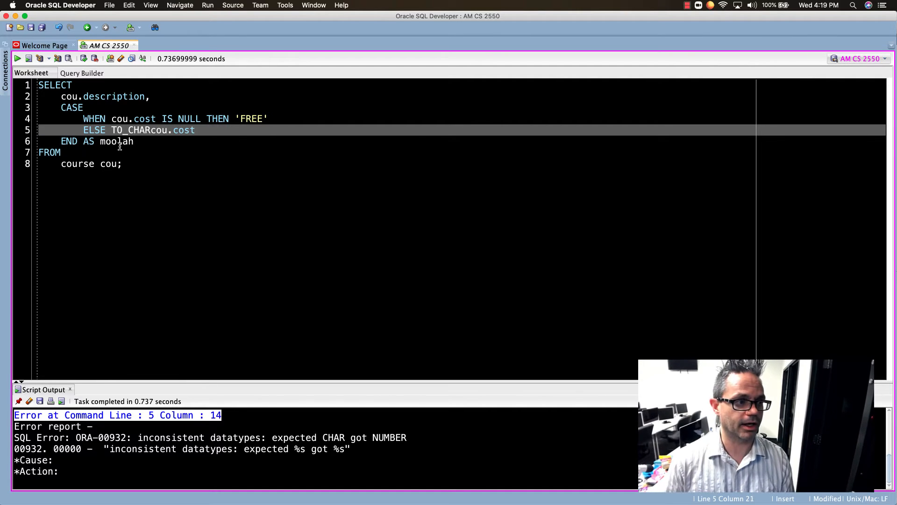
type("(cou.cost)")
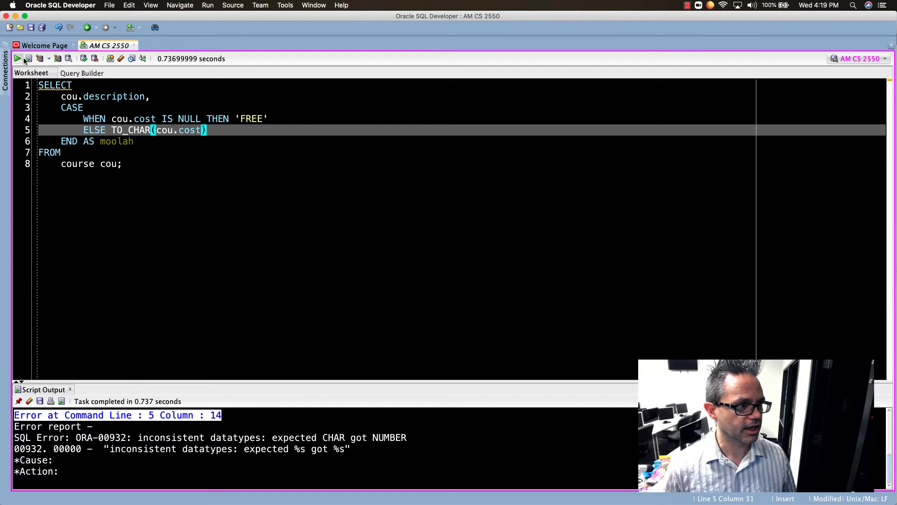
left_click(15, 59)
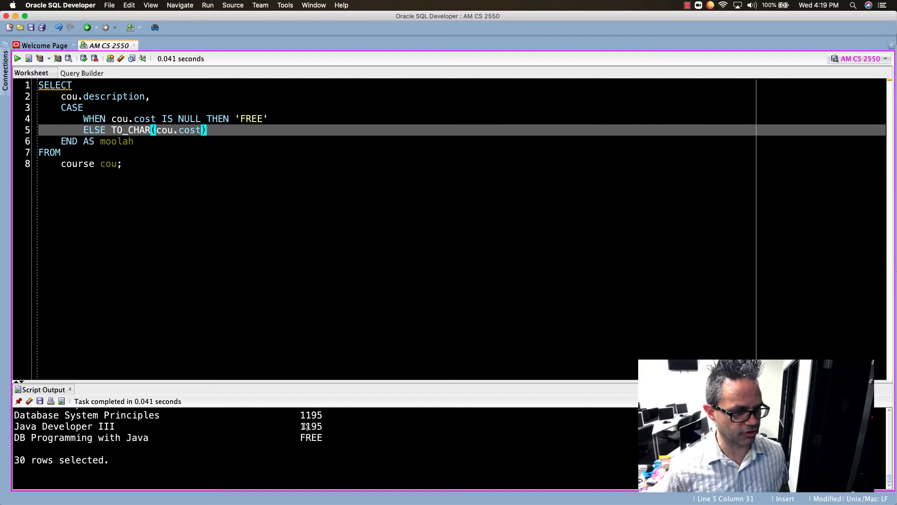
mouse_move(314, 446)
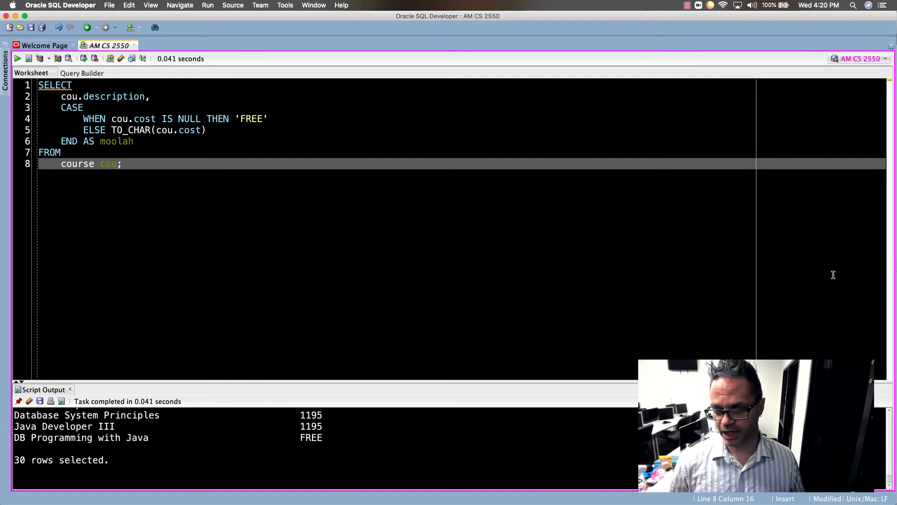
Step: Replace the worksheet with the enrollment-student join query with grade and nameish CASE columns
key("Cmd+a")
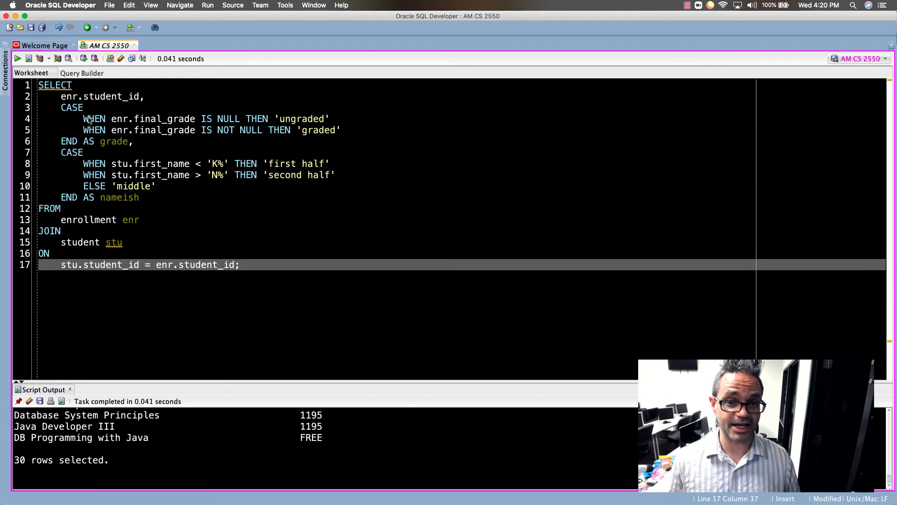
double_click(300, 119)
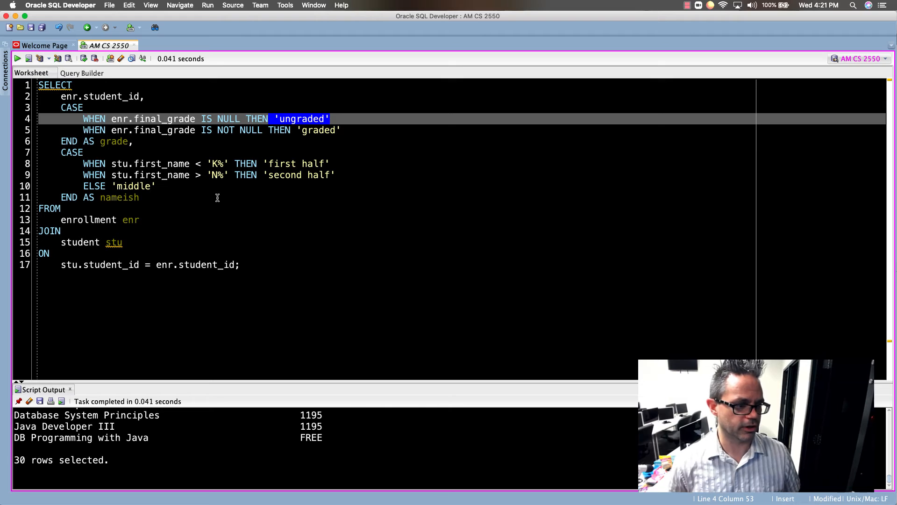
Step: Run the full enrollment query, returning 226 rows with ungraded status and name-half labels
left_click(29, 58)
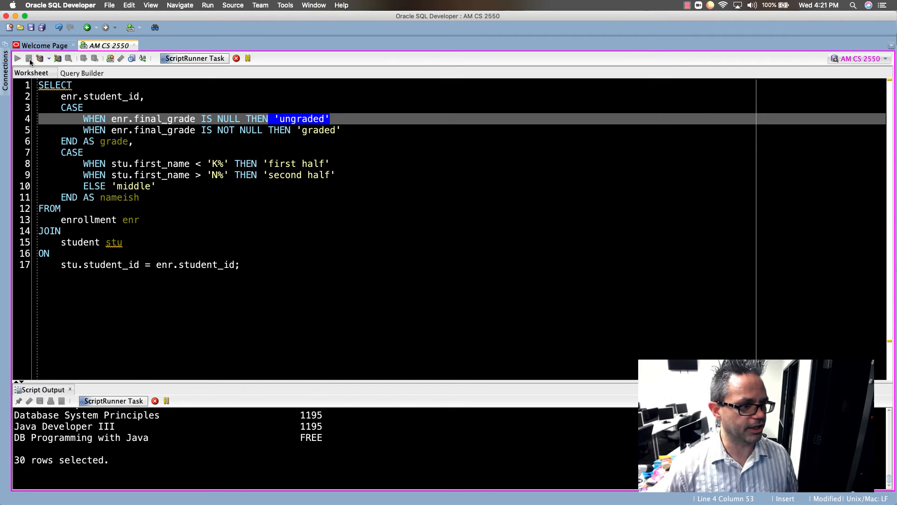
left_click(18, 58)
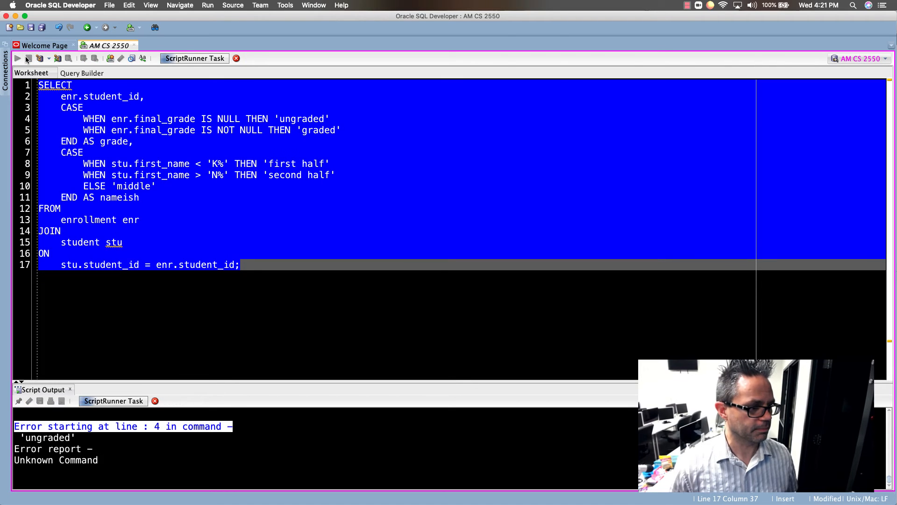
left_click(17, 60)
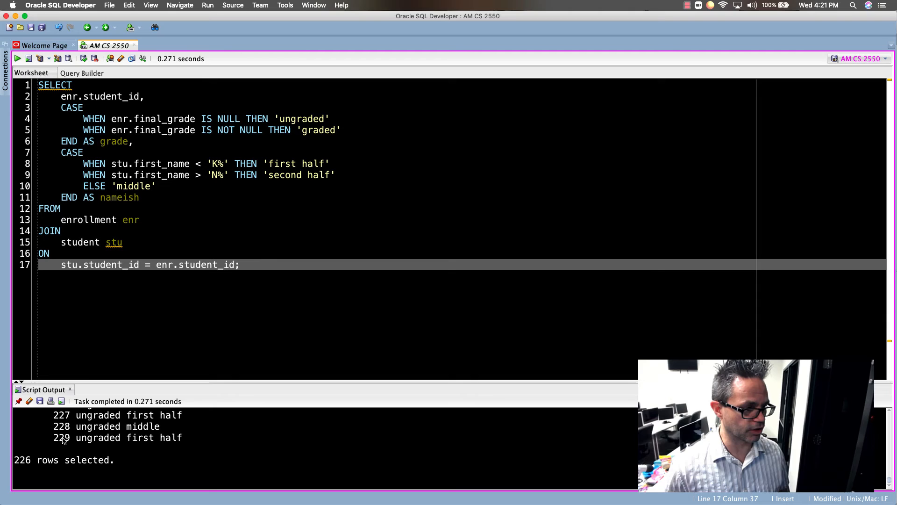
mouse_move(131, 440)
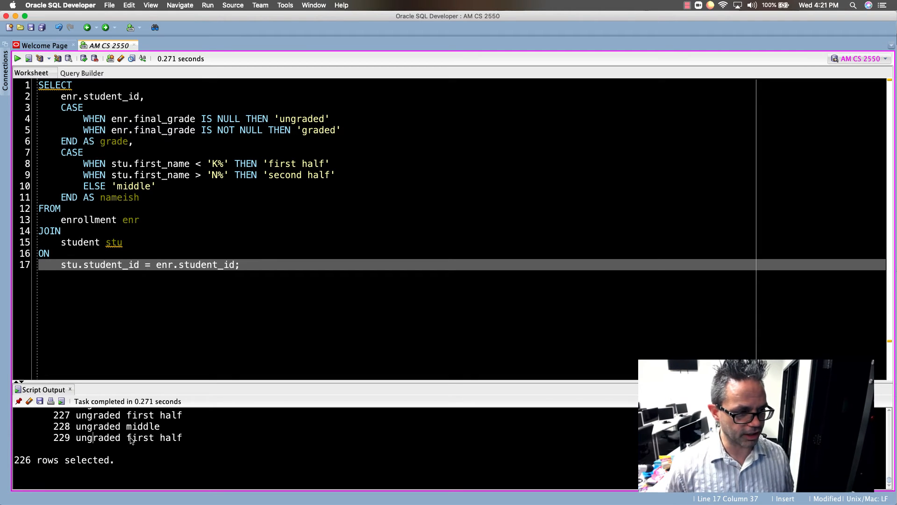
double_click(140, 438)
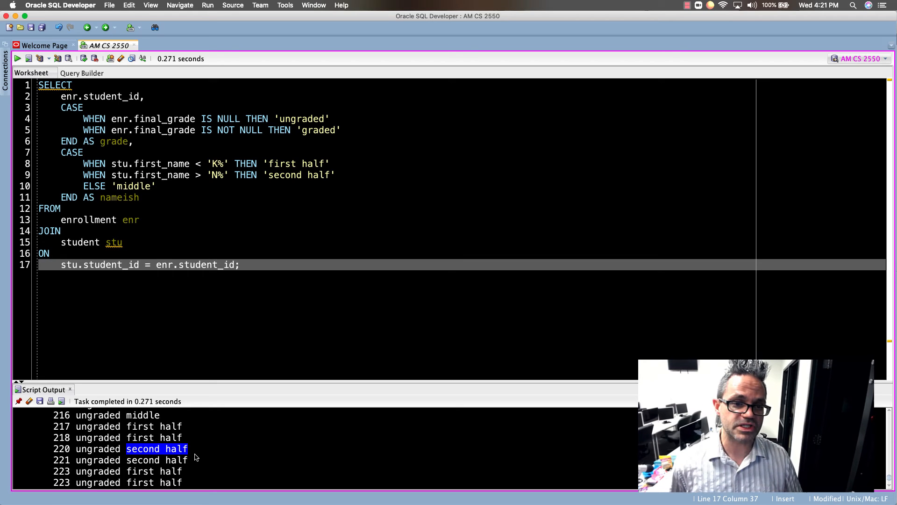
mouse_move(88, 339)
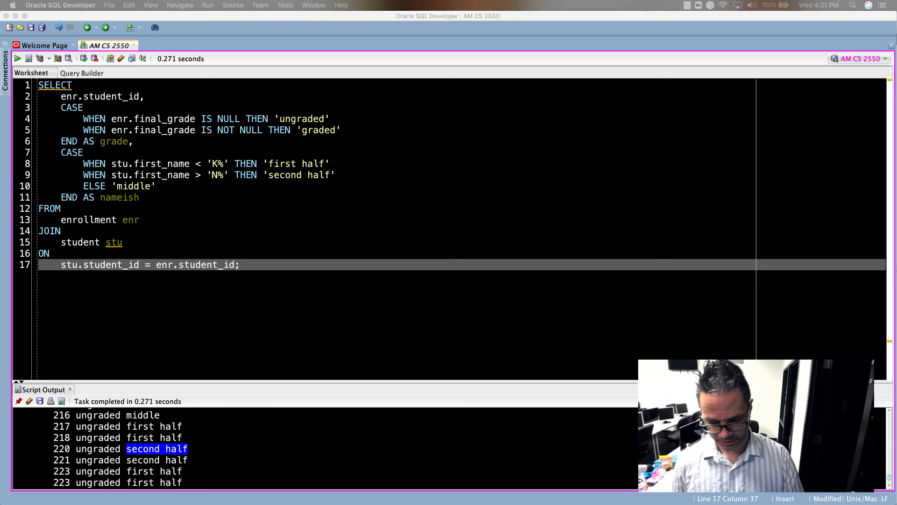
Step: Replace the worksheet with the course query labelling cost Expensive, Normal, Cheap or FREE as moolah
key("Cmd+a")
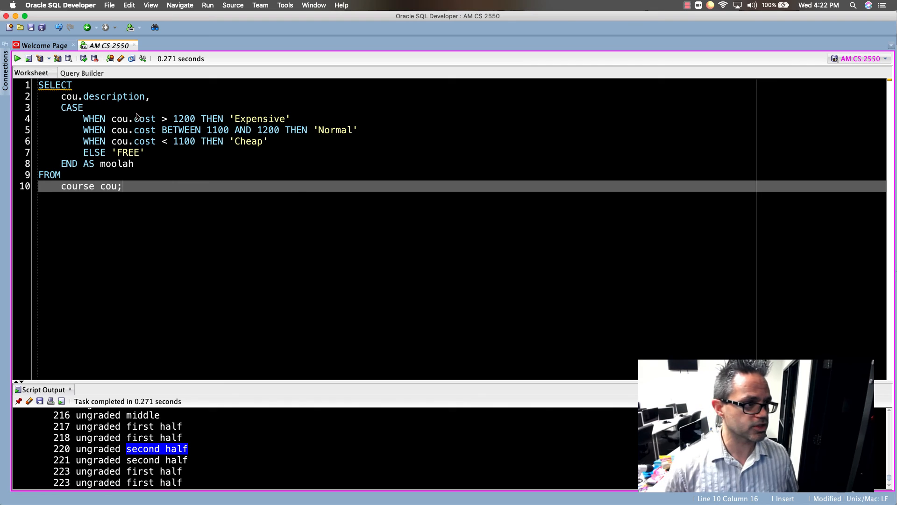
Step: Run the cost-category query showing MOOLAH labels and review the Expensive, Normal and Cheap conditions
left_click(15, 58)
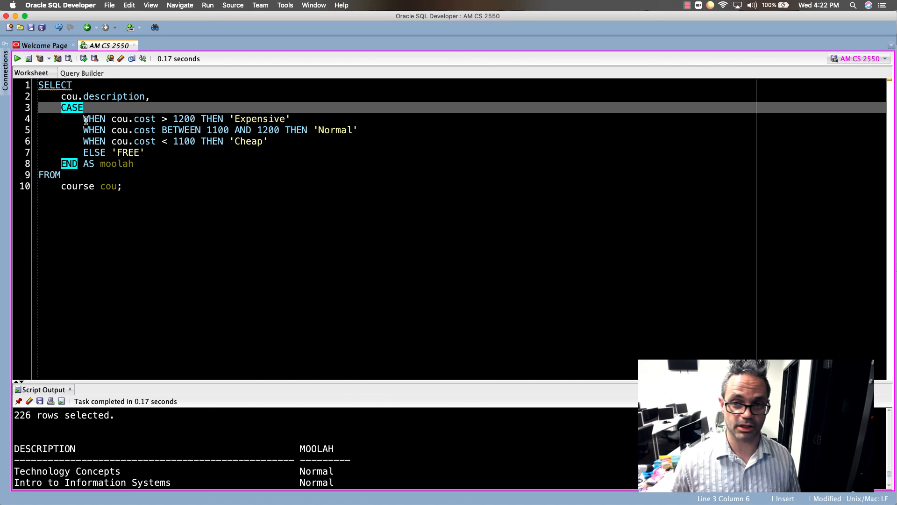
left_click(210, 119)
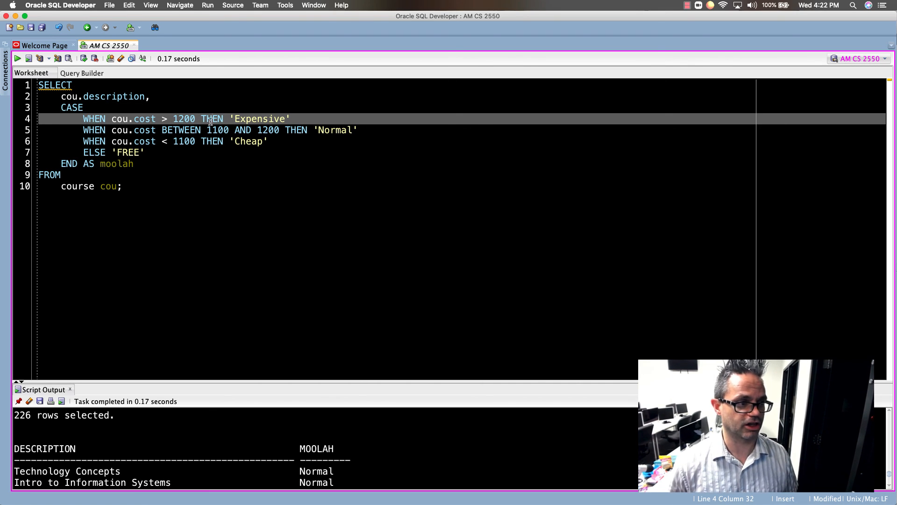
left_click(288, 130)
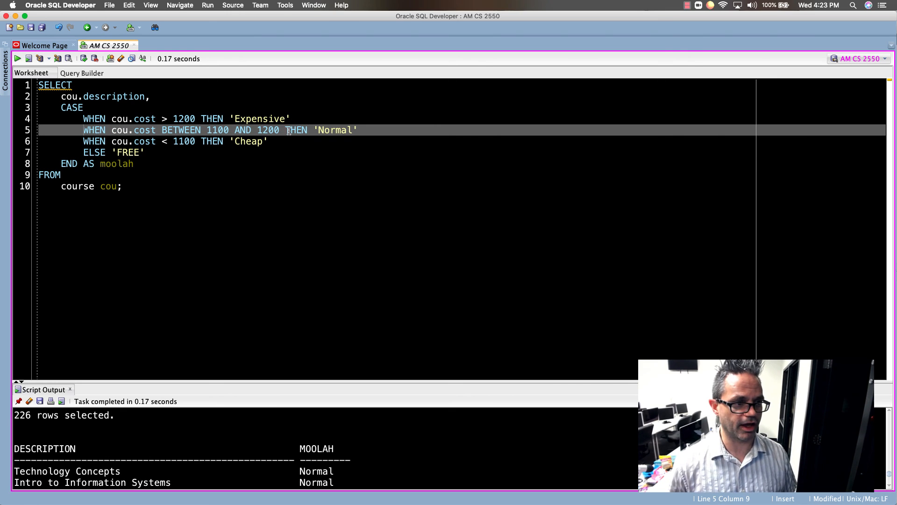
left_click(215, 141)
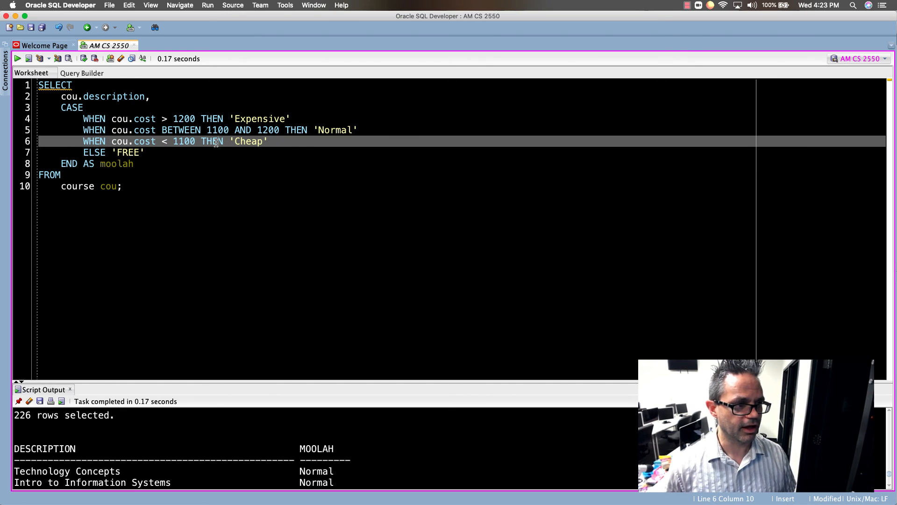